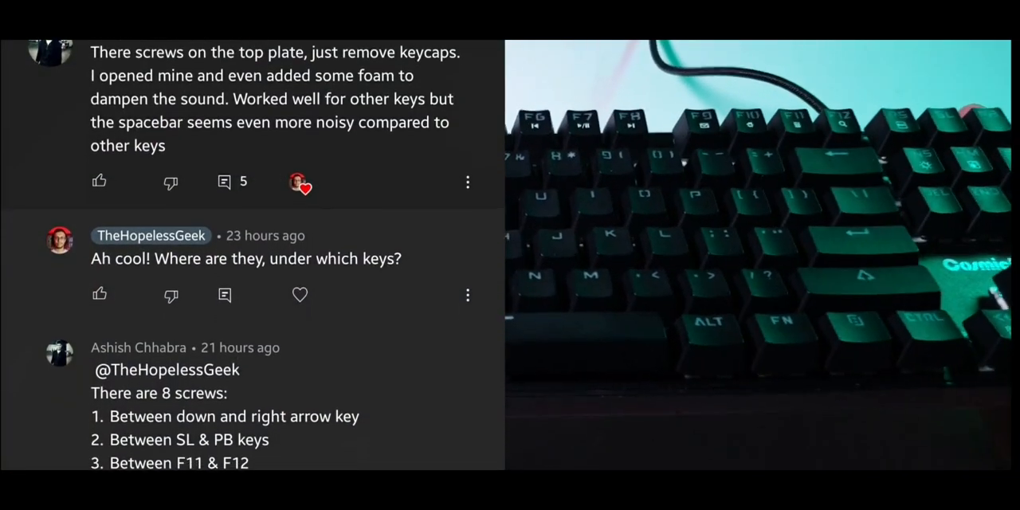
scroll("down", 3)
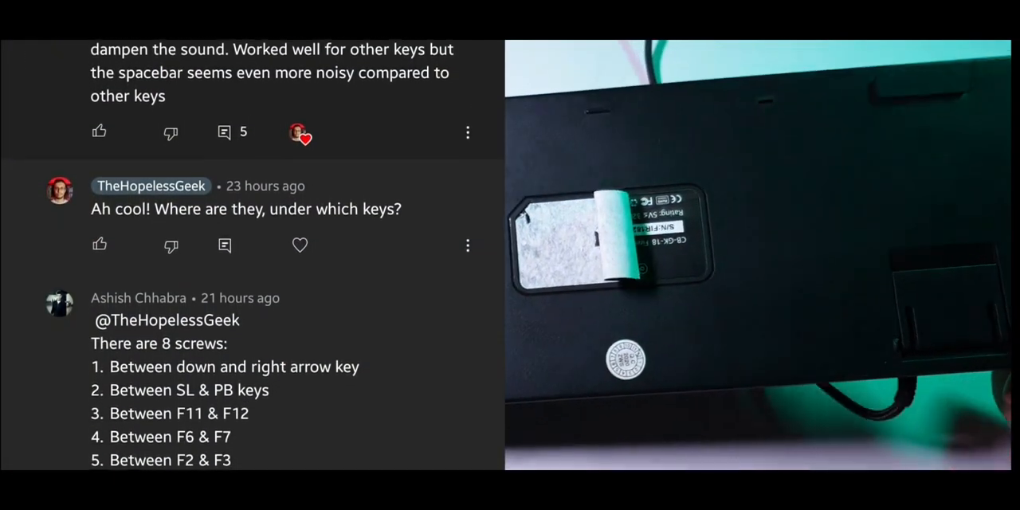
scroll("down", 3)
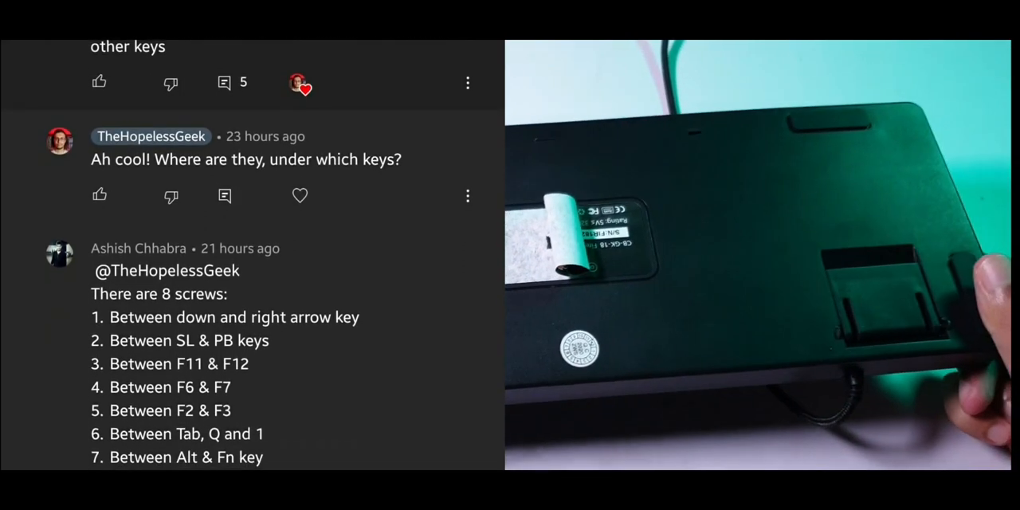